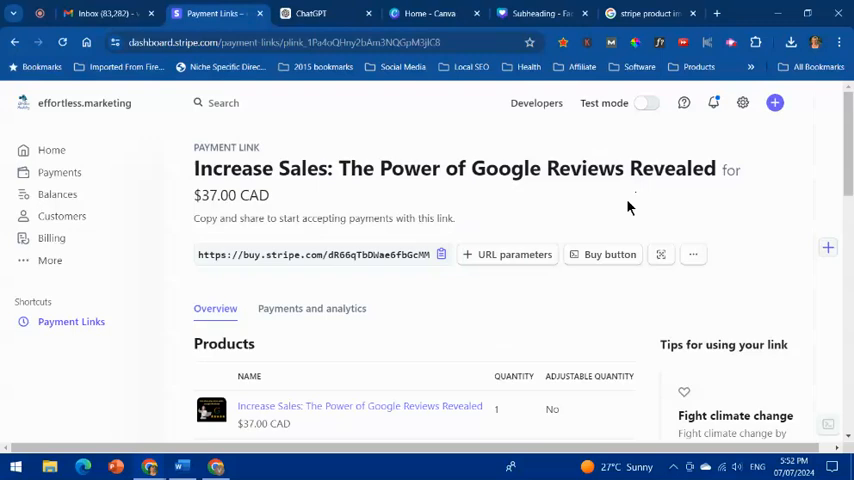
mouse_move(624, 212)
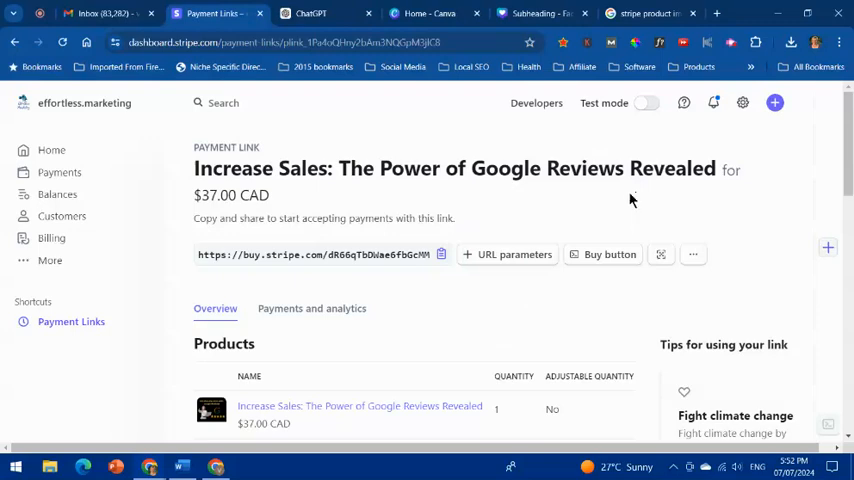
mouse_move(616, 218)
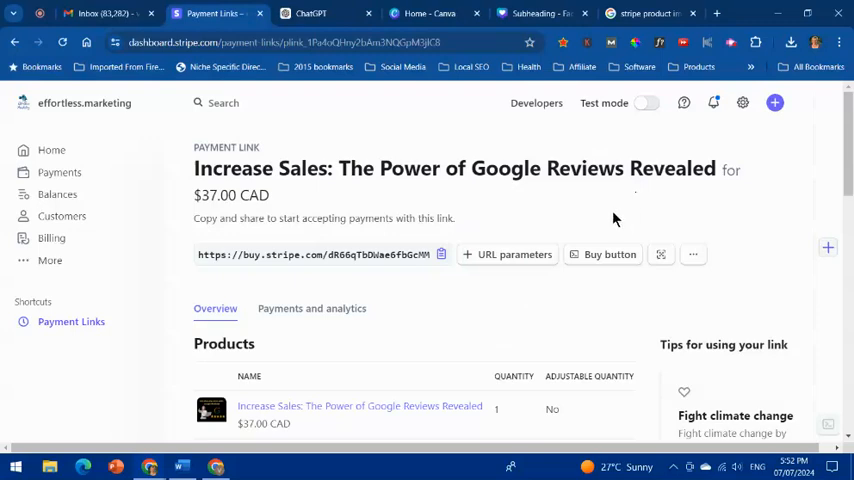
mouse_move(588, 220)
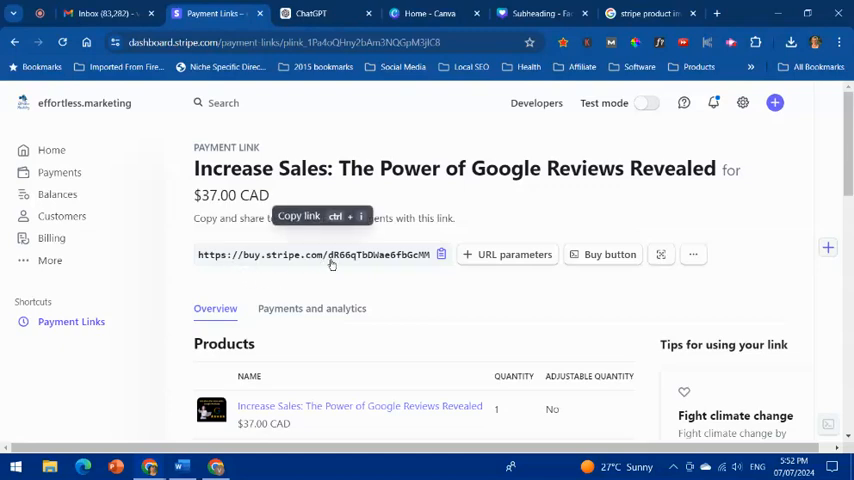
mouse_move(300, 276)
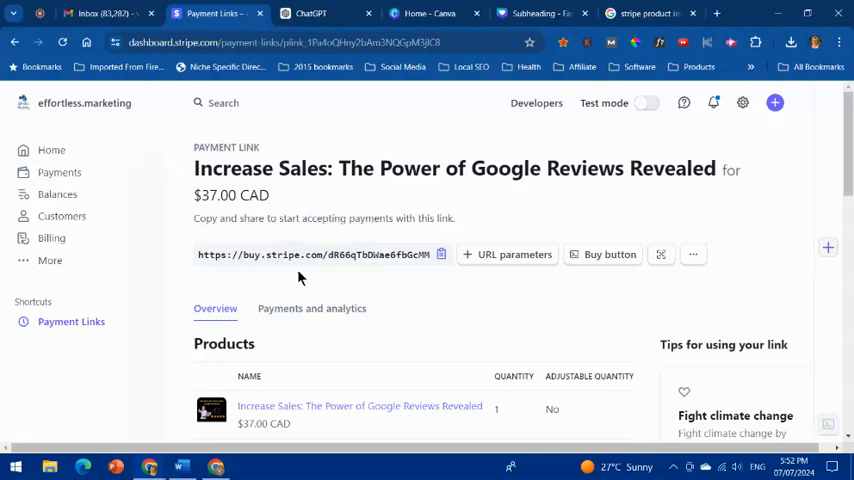
mouse_move(396, 272)
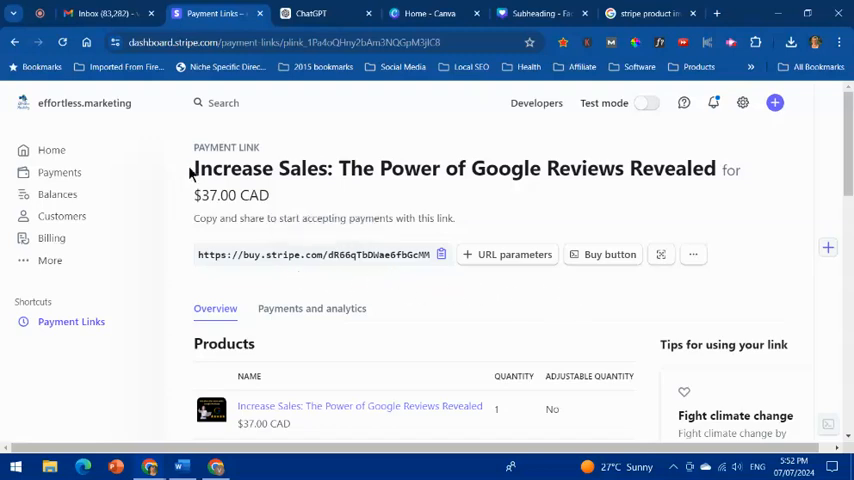
mouse_move(696, 256)
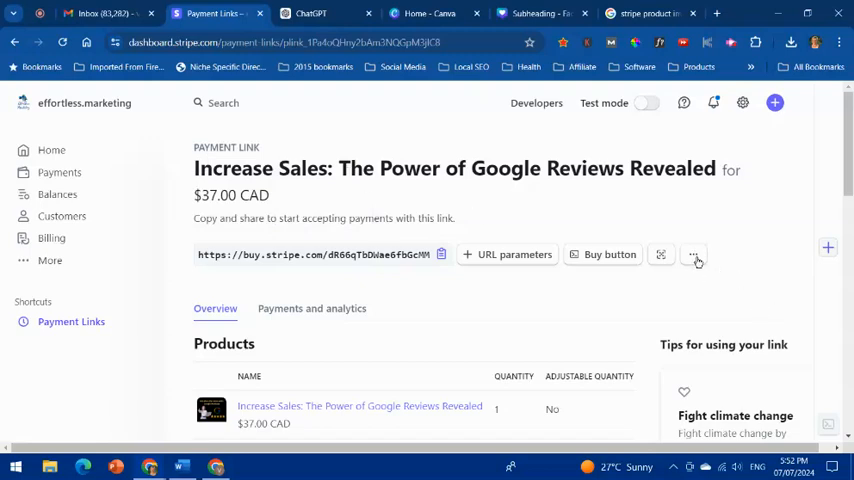
Step: Start editing the $37.00 CAD Google Reviews payment link from its ⋯ actions menu
click(692, 254)
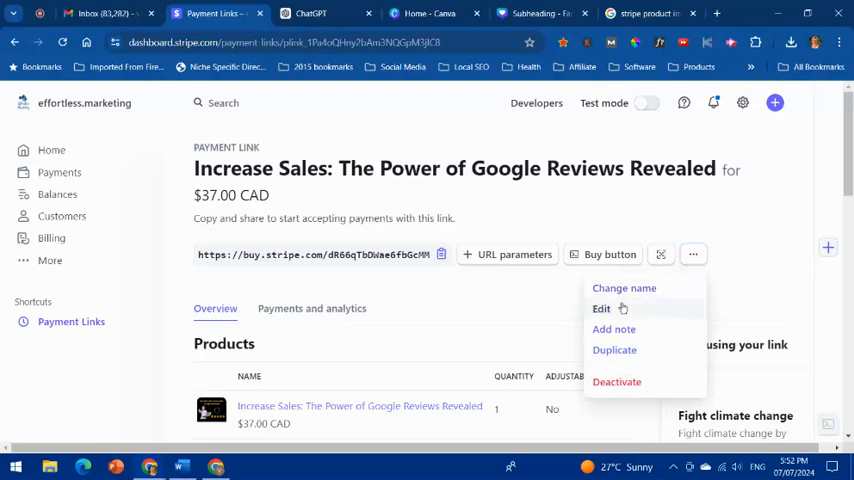
click(600, 308)
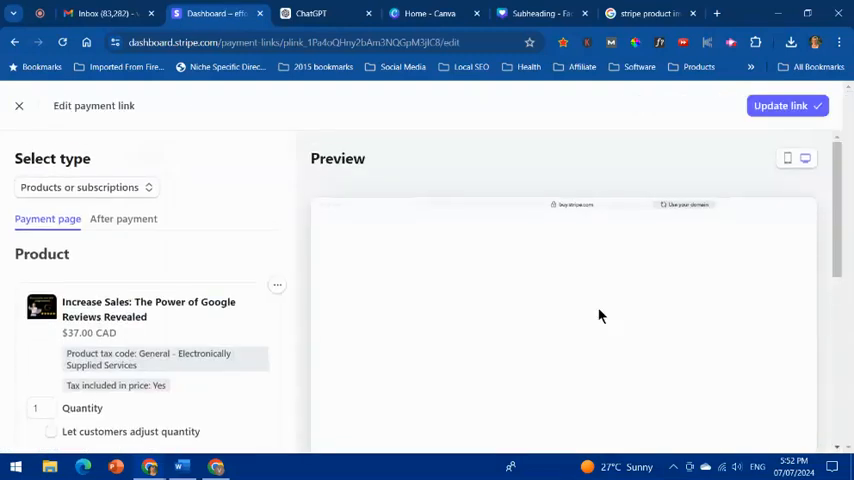
scroll(down, 3)
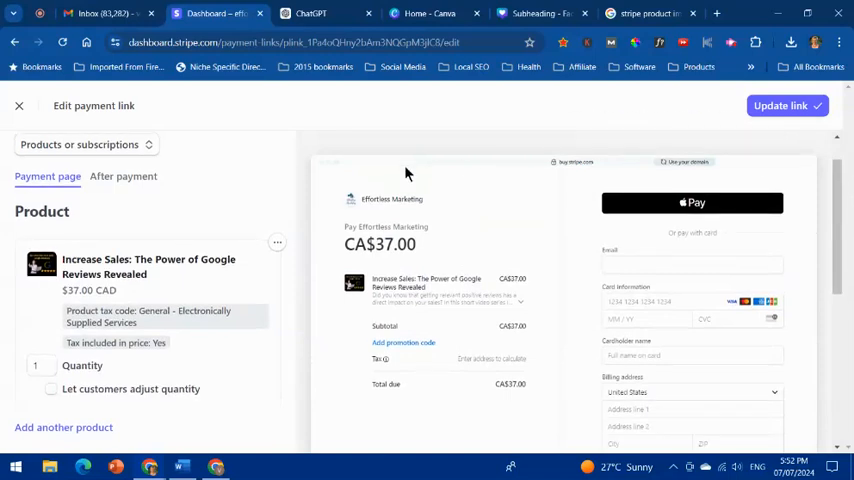
Step: Switch the edit panel to the After payment settings showing confirmation page options
click(124, 176)
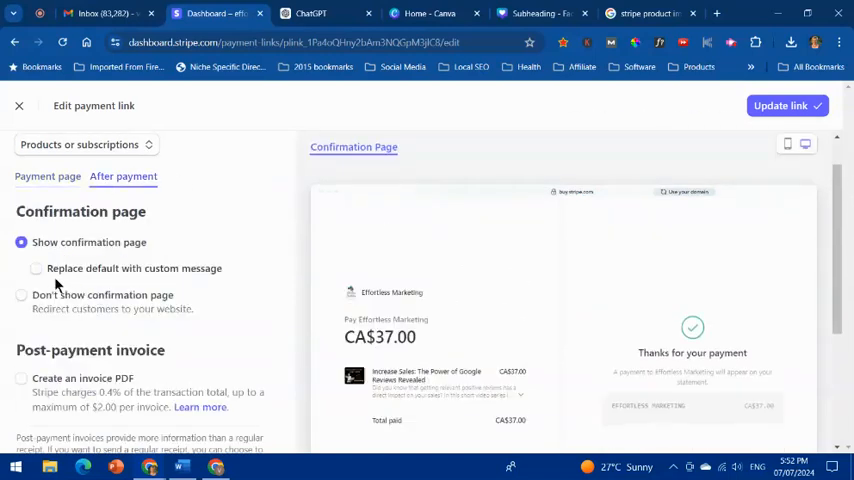
mouse_move(64, 252)
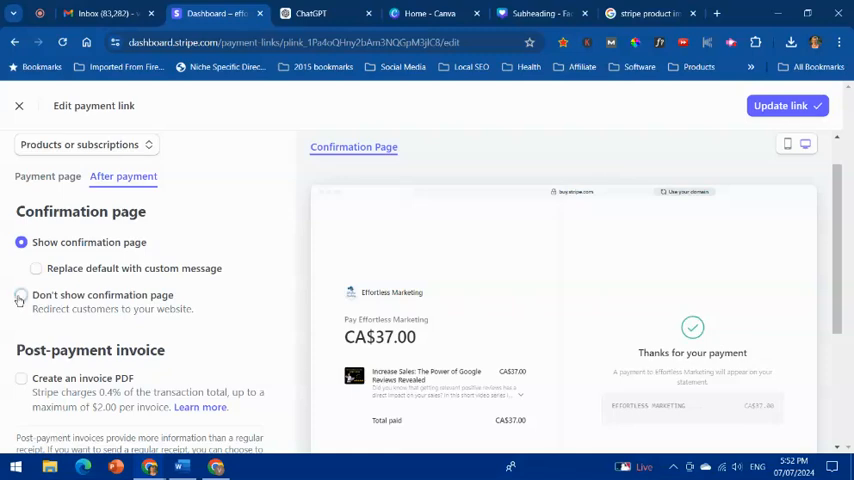
Step: Choose 'Don't show confirmation page' and focus the blank redirect website URL field
click(20, 294)
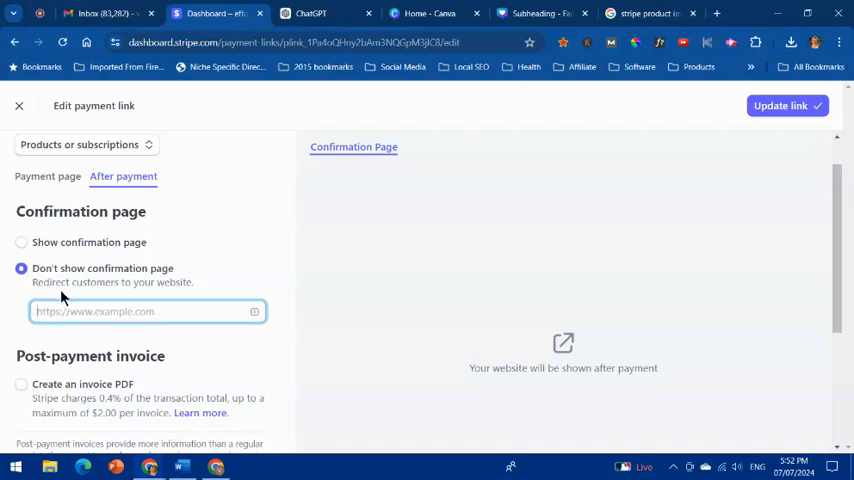
click(148, 312)
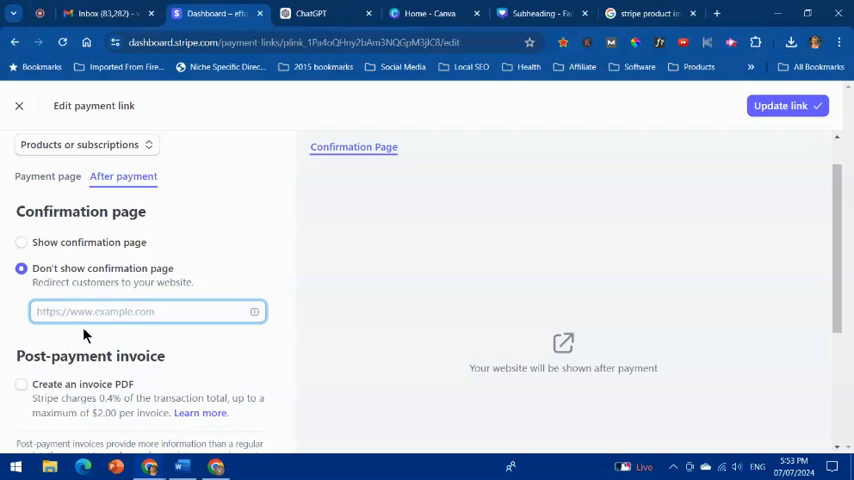
mouse_move(744, 132)
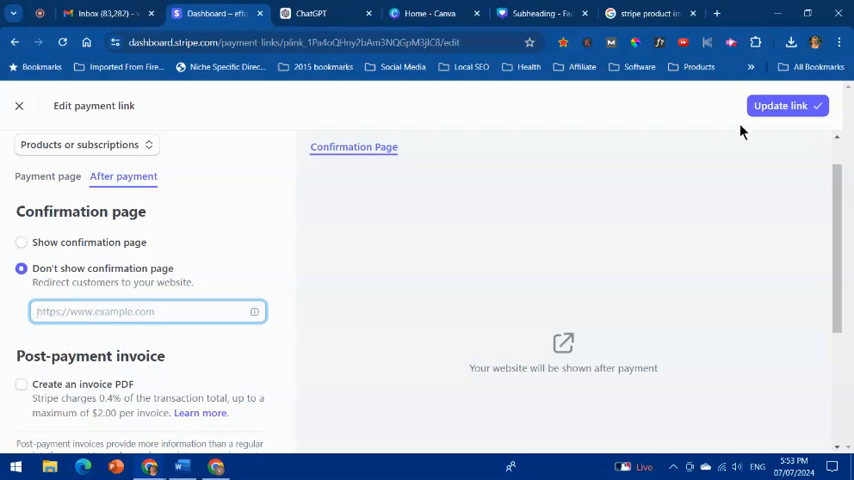